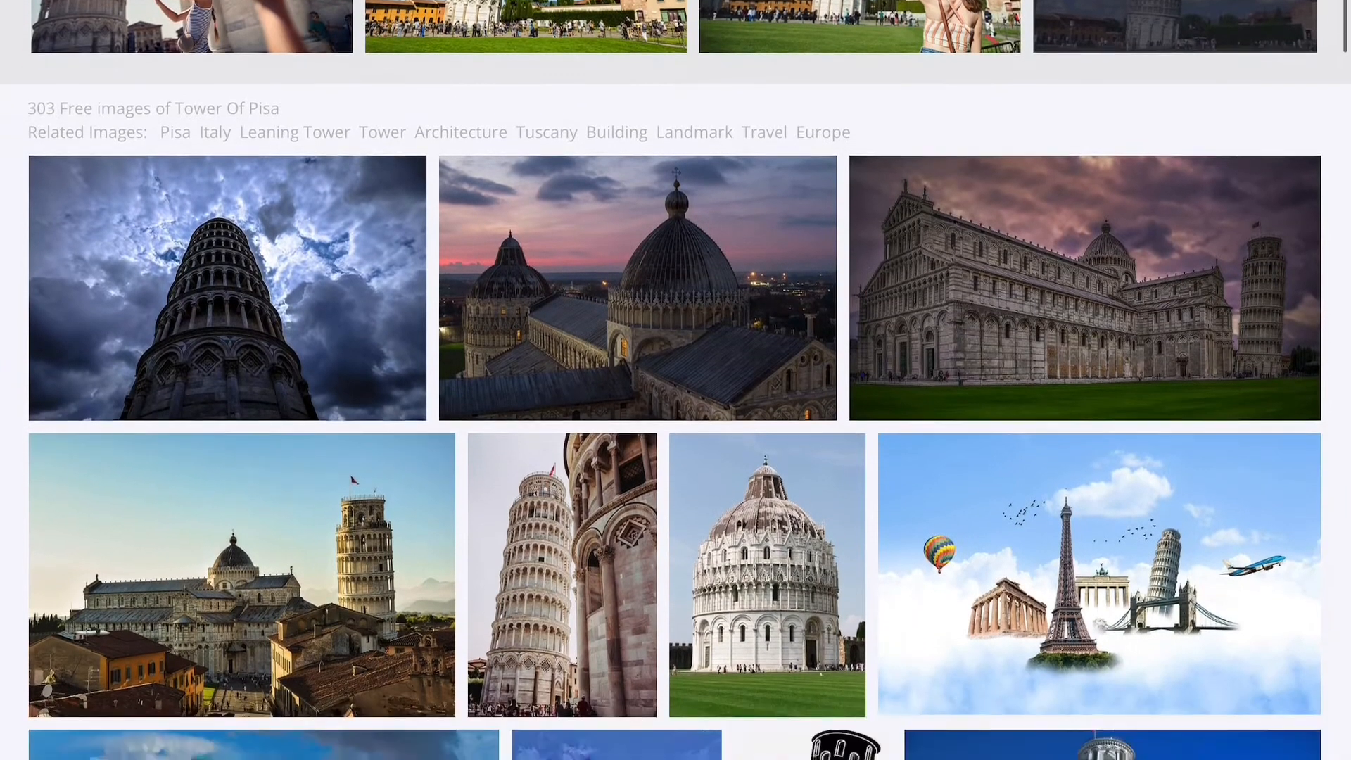
Scroll down through the Pixabay Tower of Pisa results to pick a photo.
{"action": "scroll", "scroll_direction": "down", "scroll_amount": 3}
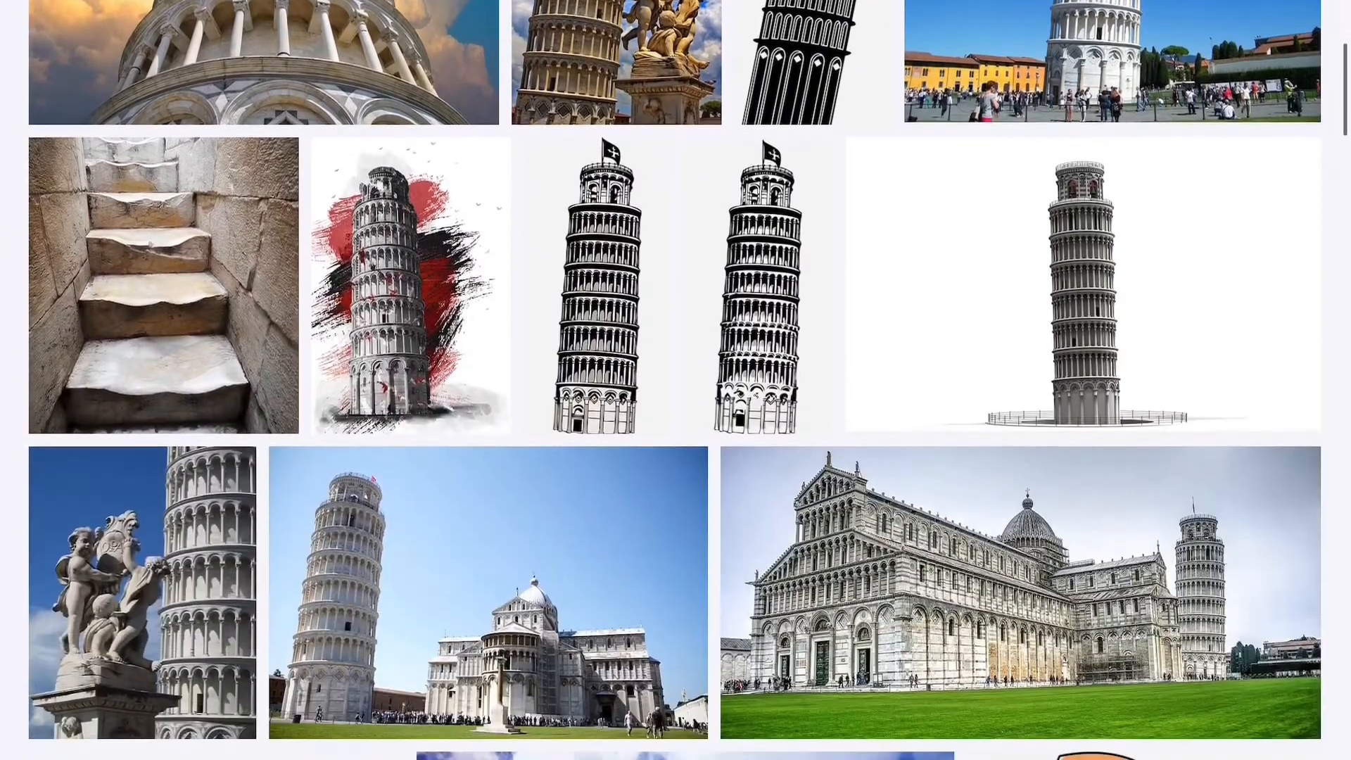
{"action": "scroll", "scroll_direction": "down", "scroll_amount": 3}
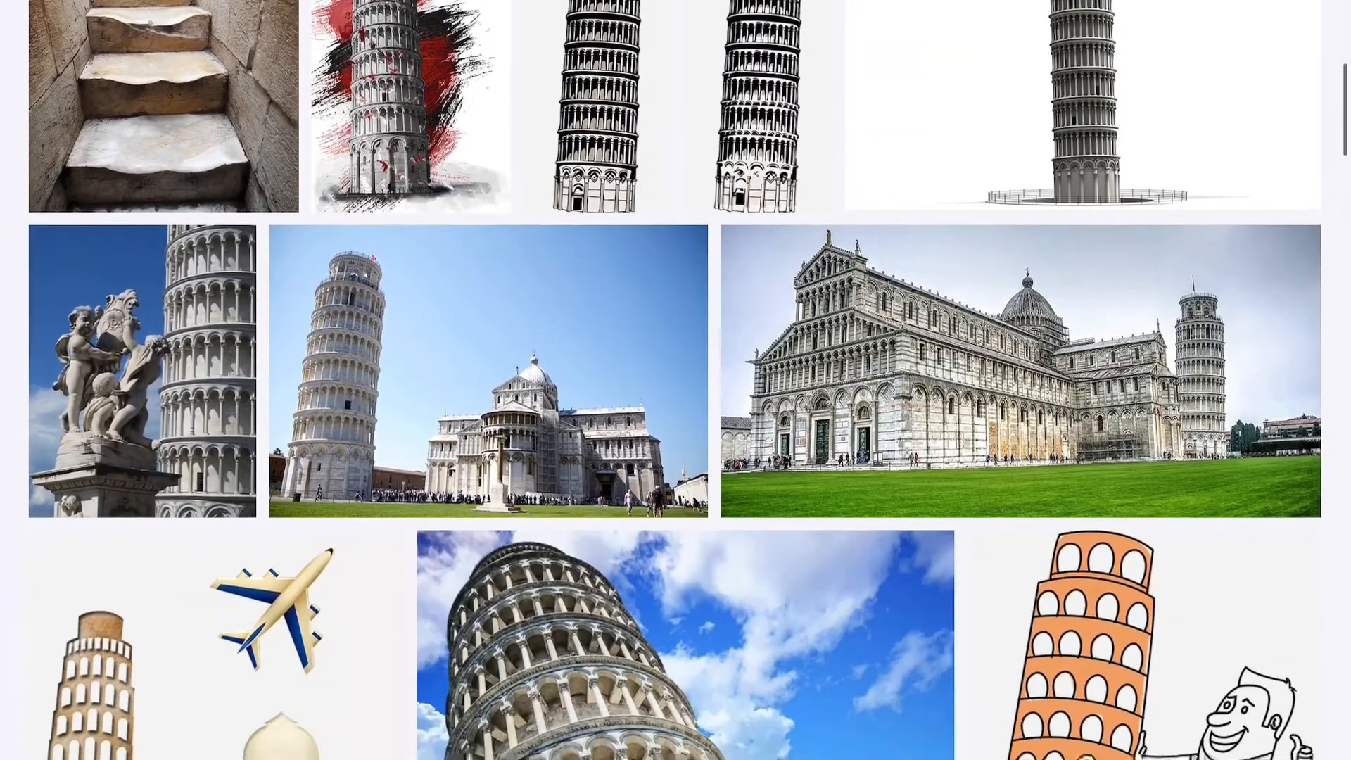
{"action": "scroll", "scroll_direction": "down", "scroll_amount": 3}
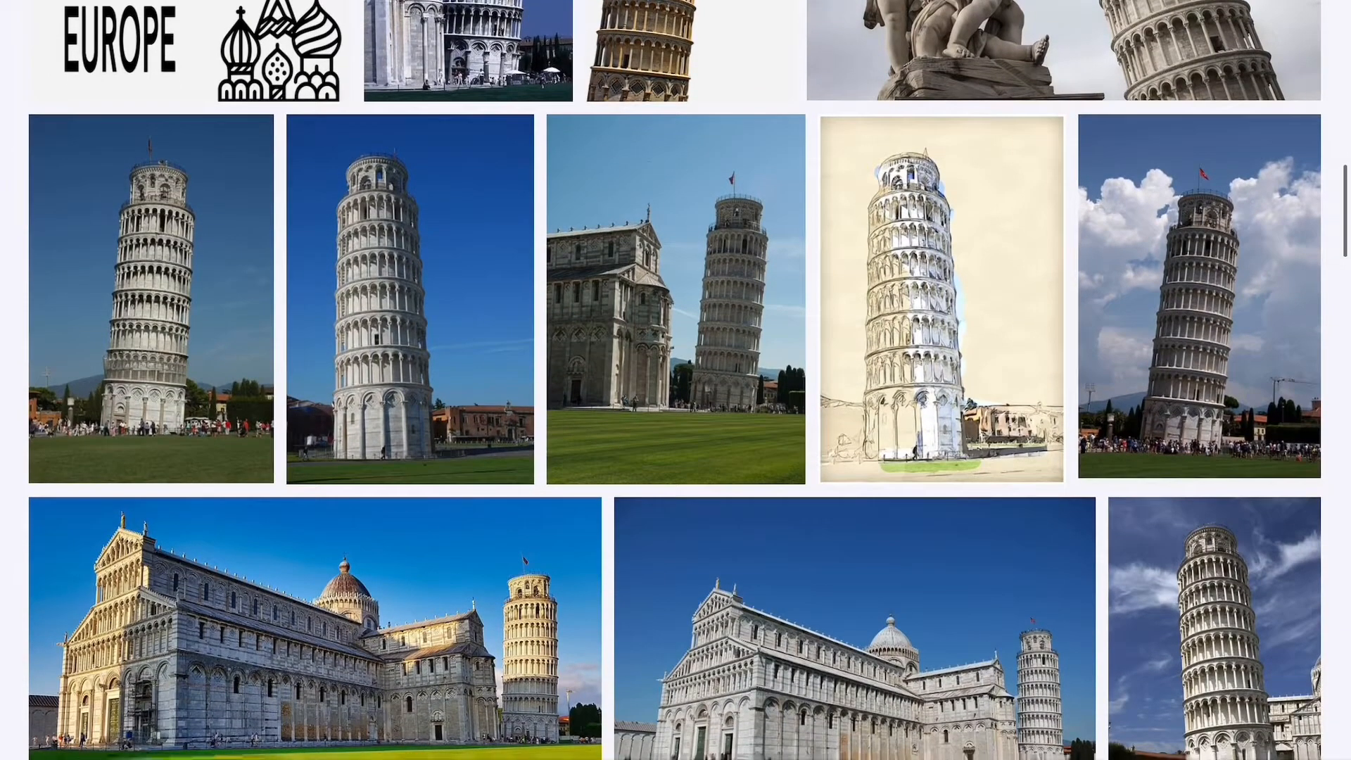
{"action": "scroll", "scroll_direction": "down", "scroll_amount": 3}
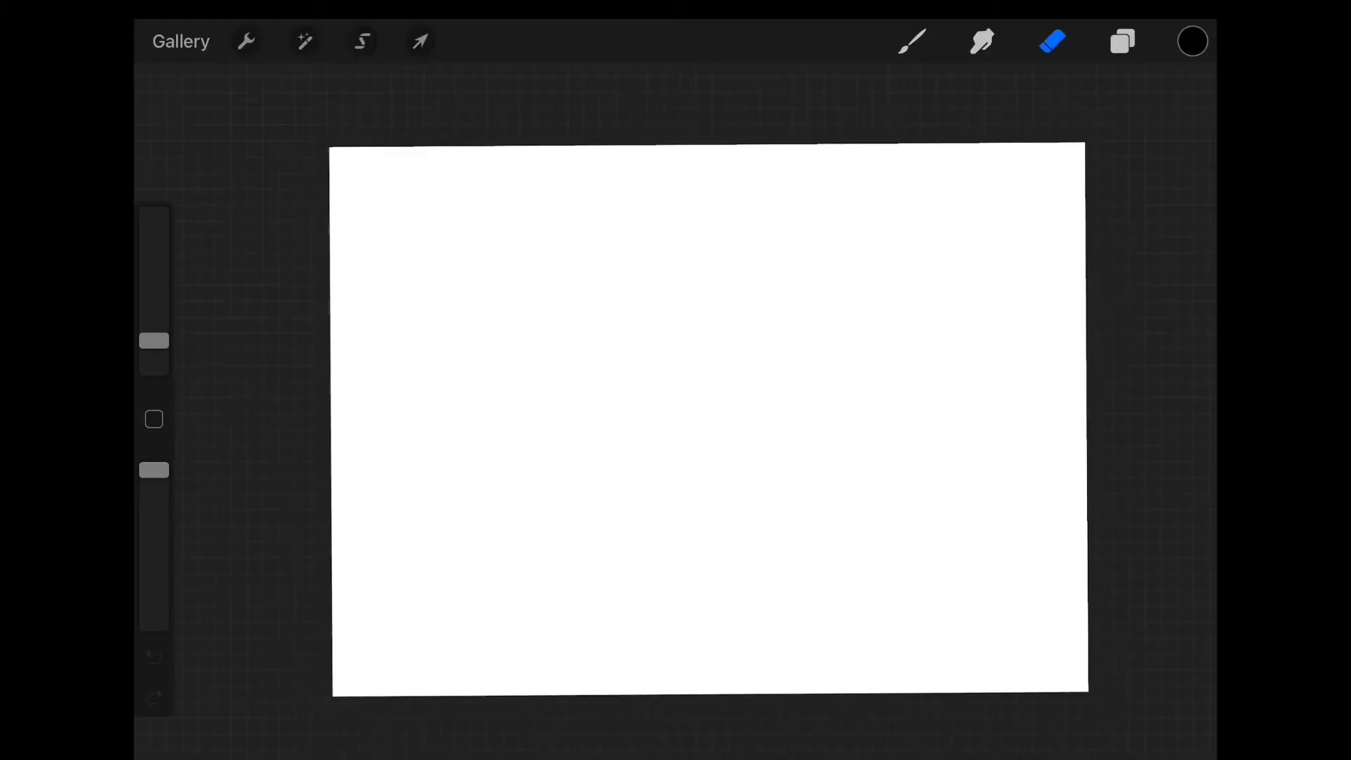
Insert the Tower of Pisa photo, then the person's photo on top, via Actions > Add.
{"action": "left_click", "coordinate": [1122, 41]}
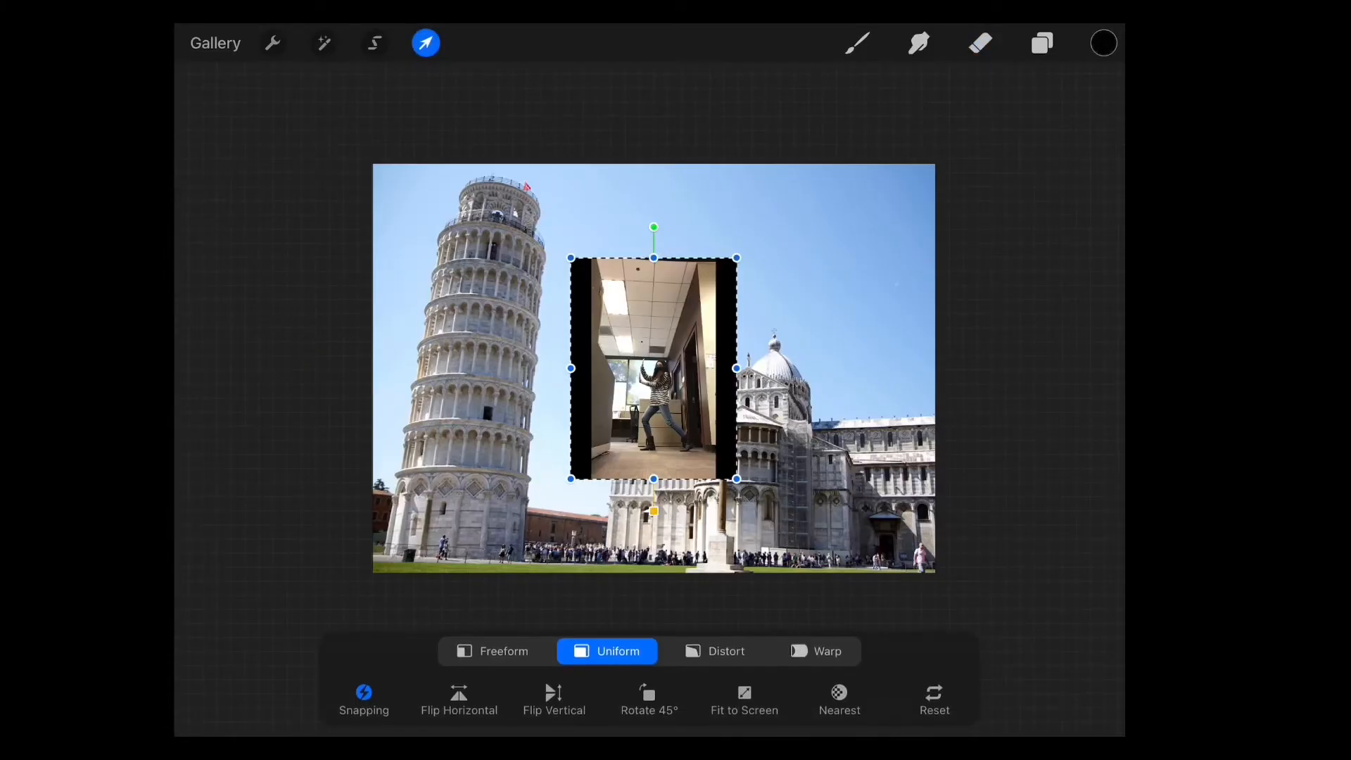
Lower the person layer's opacity and scale it up over the tower with Uniform Transform.
{"action": "left_click", "coordinate": [1041, 43]}
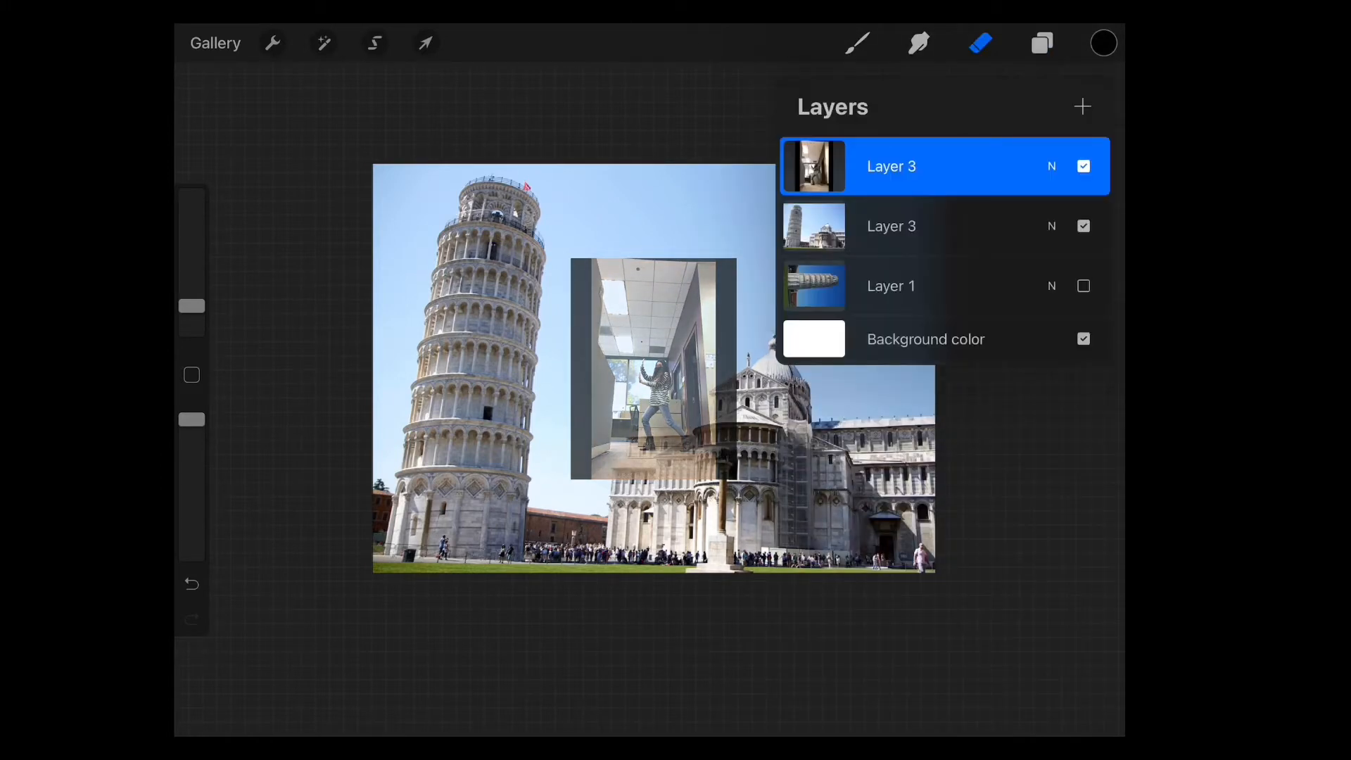
{"action": "left_click", "coordinate": [426, 43]}
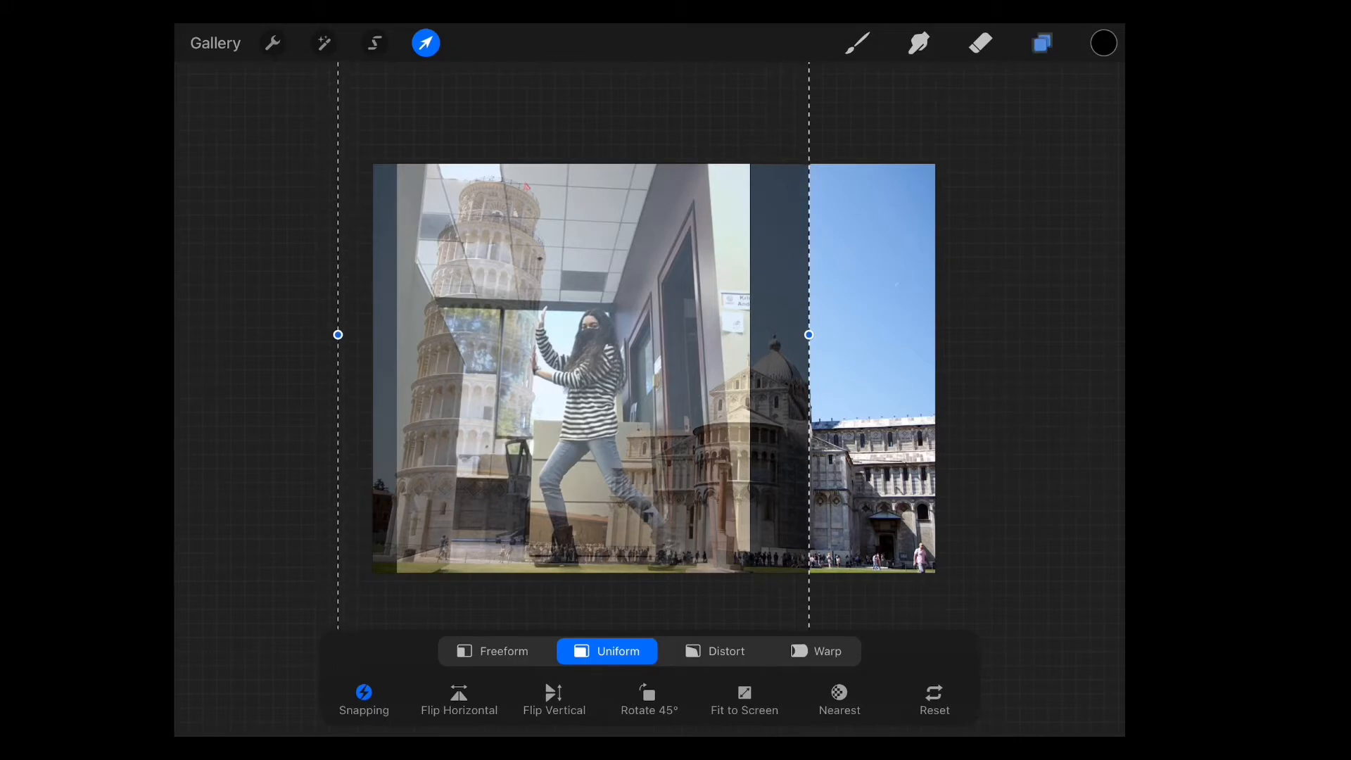
{"action": "left_click", "coordinate": [1042, 43]}
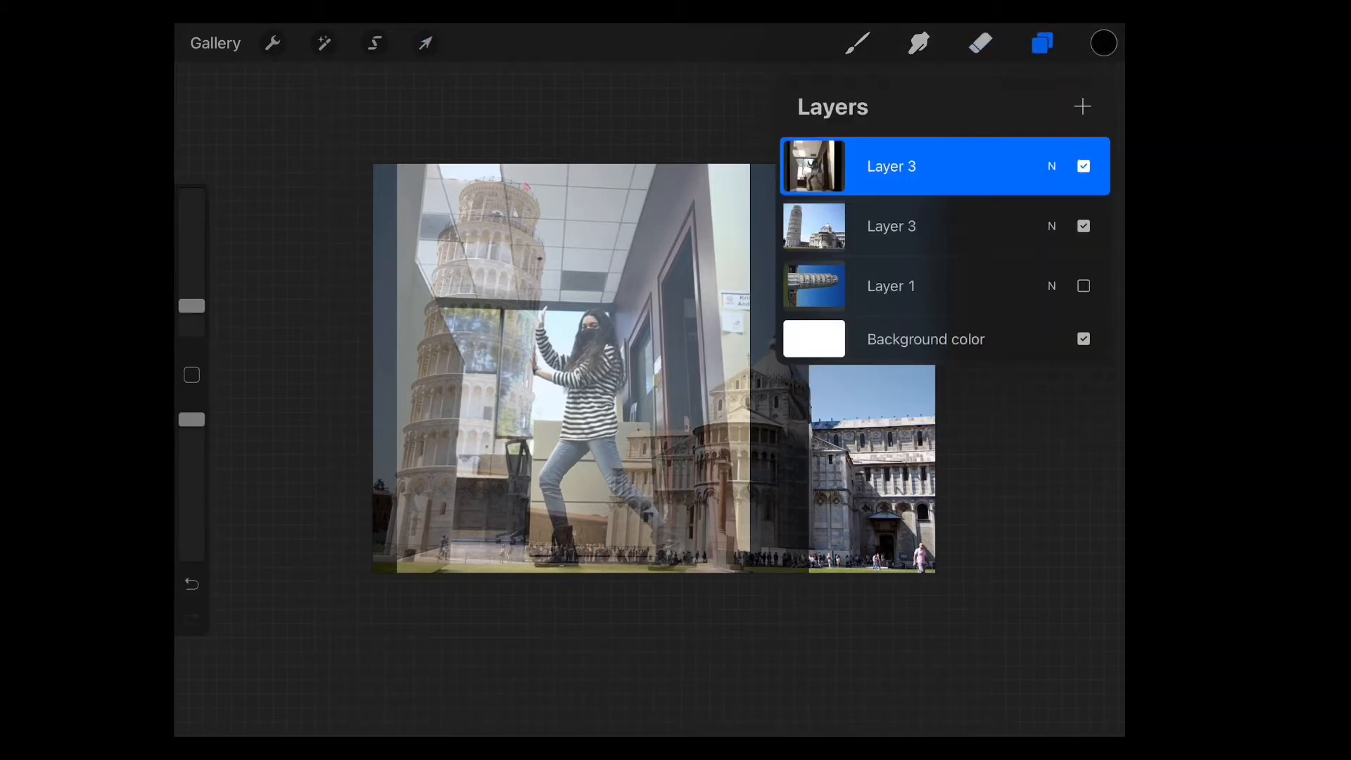
Add a filled layer below the person, hide the tower layers, and erase the office background.
{"action": "left_click", "coordinate": [1084, 226]}
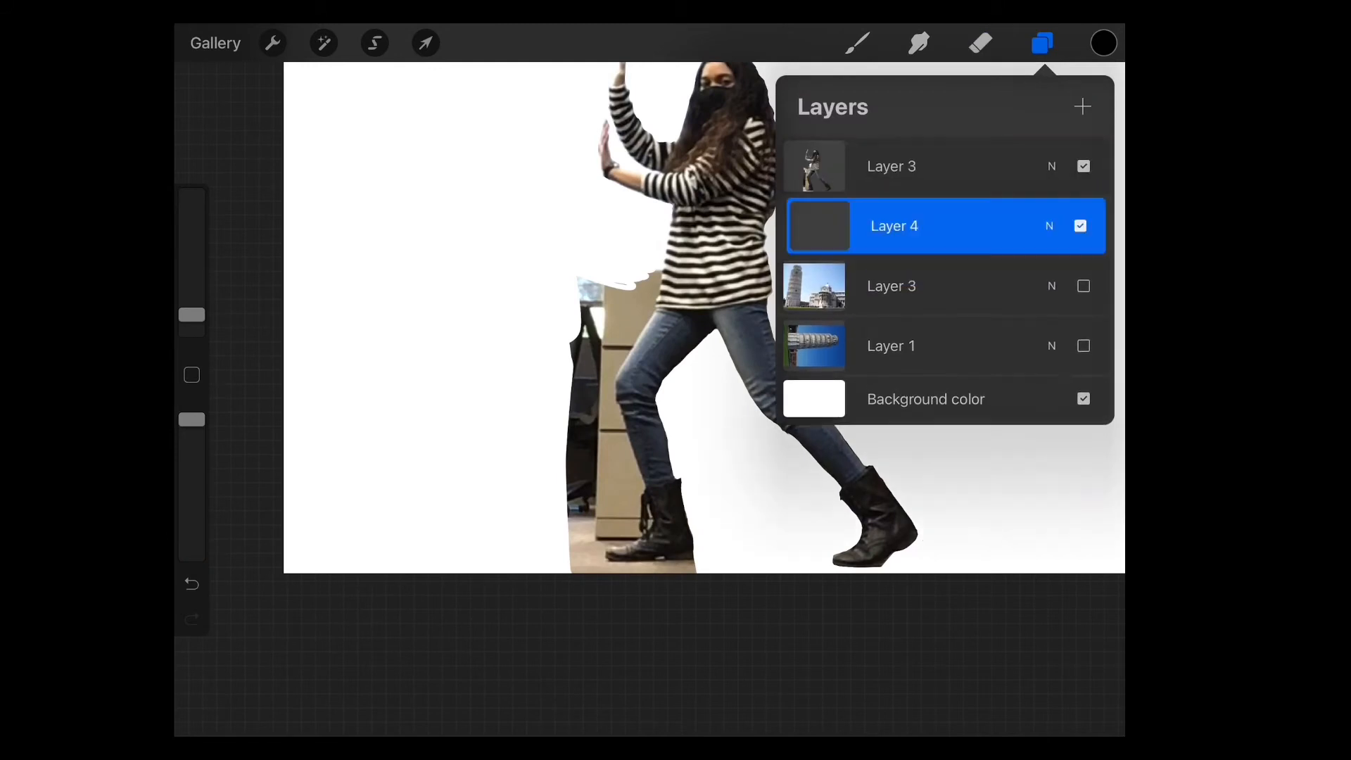
Erase the remaining office bits around the woman's legs and boots.
{"action": "left_click", "coordinate": [979, 43]}
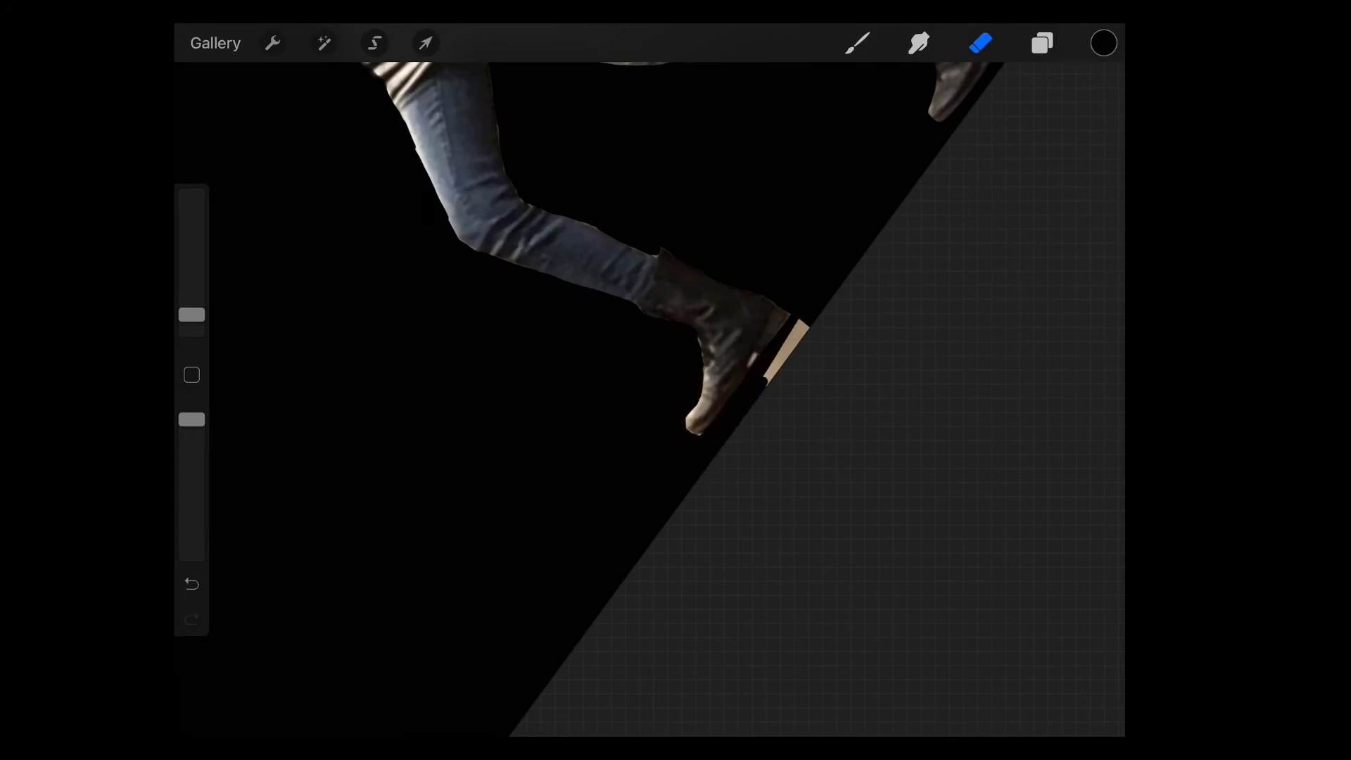
{"action": "left_click", "coordinate": [1042, 43]}
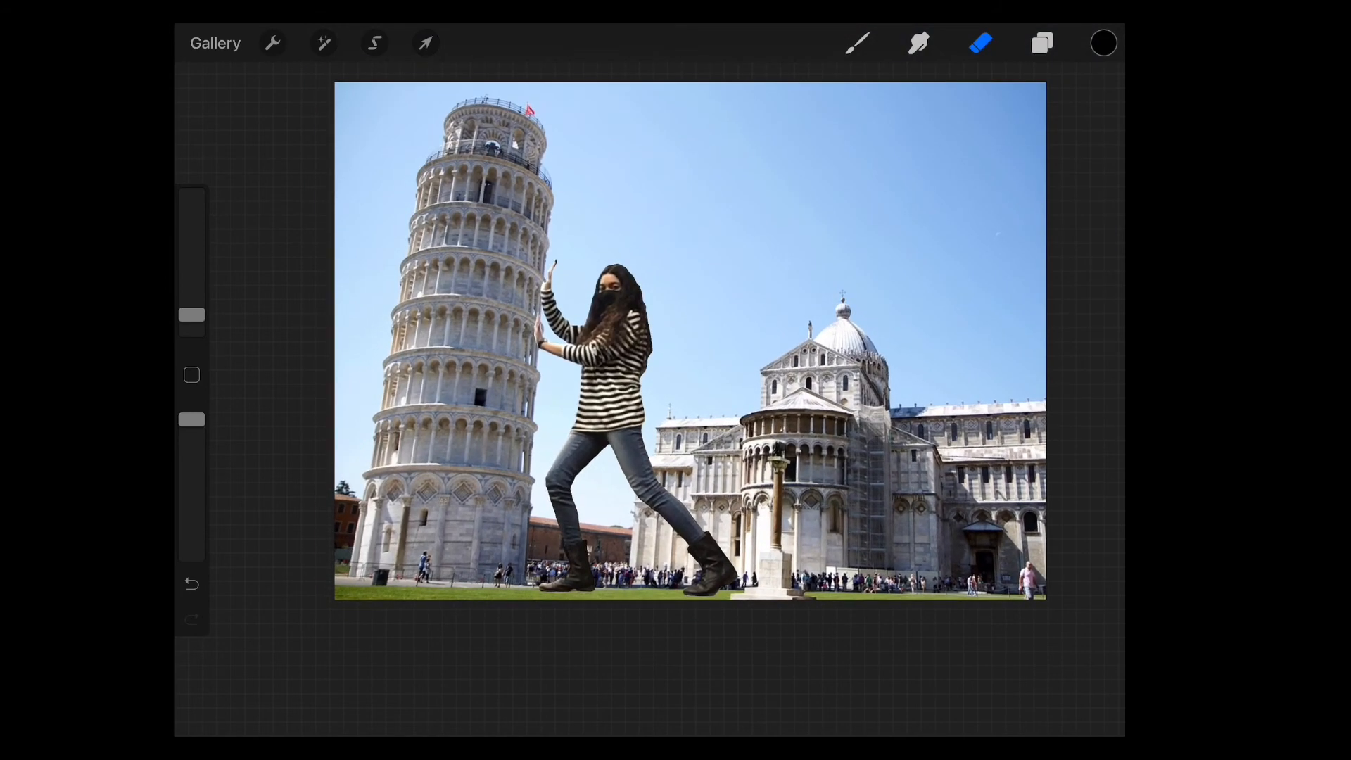
Hide Layer 4 and show the tower photo layer, then close the Layers panel.
{"action": "left_click", "coordinate": [1042, 43]}
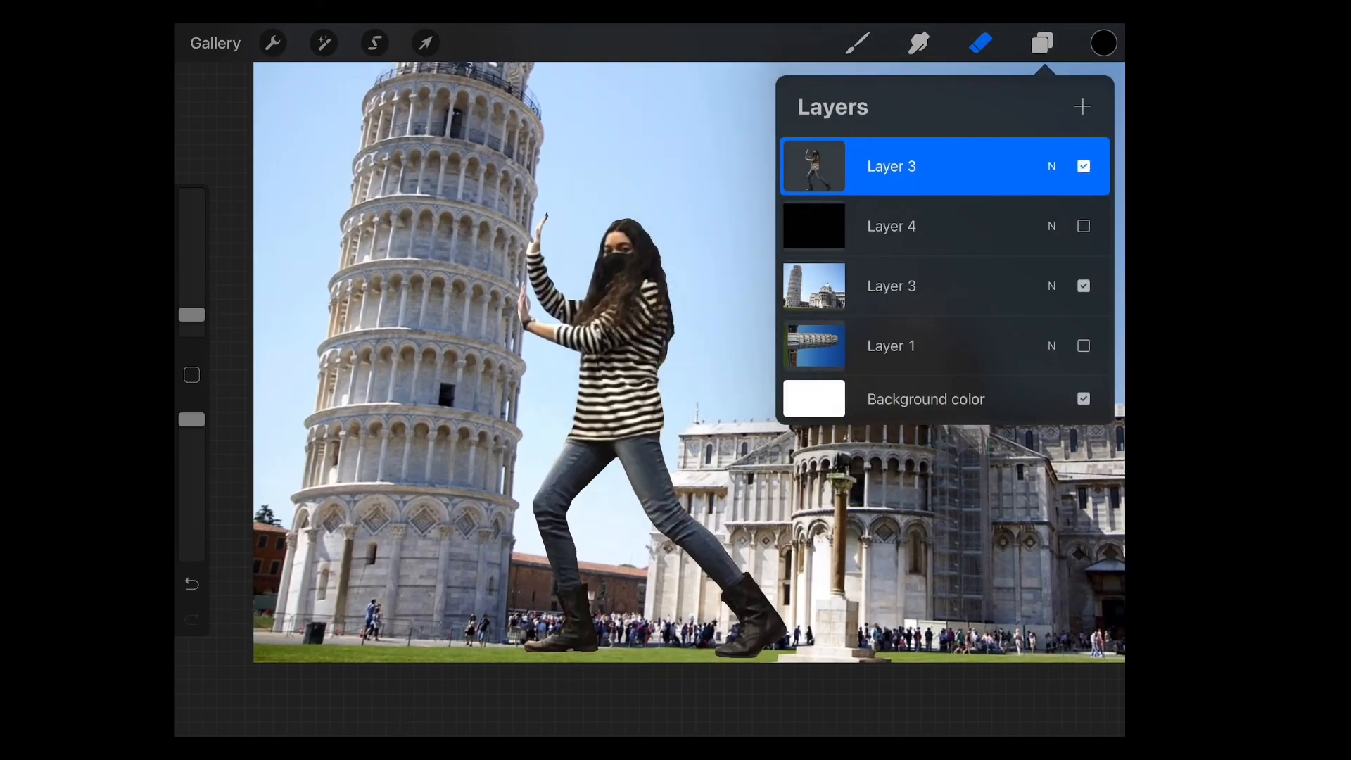
{"action": "left_click", "coordinate": [1042, 43]}
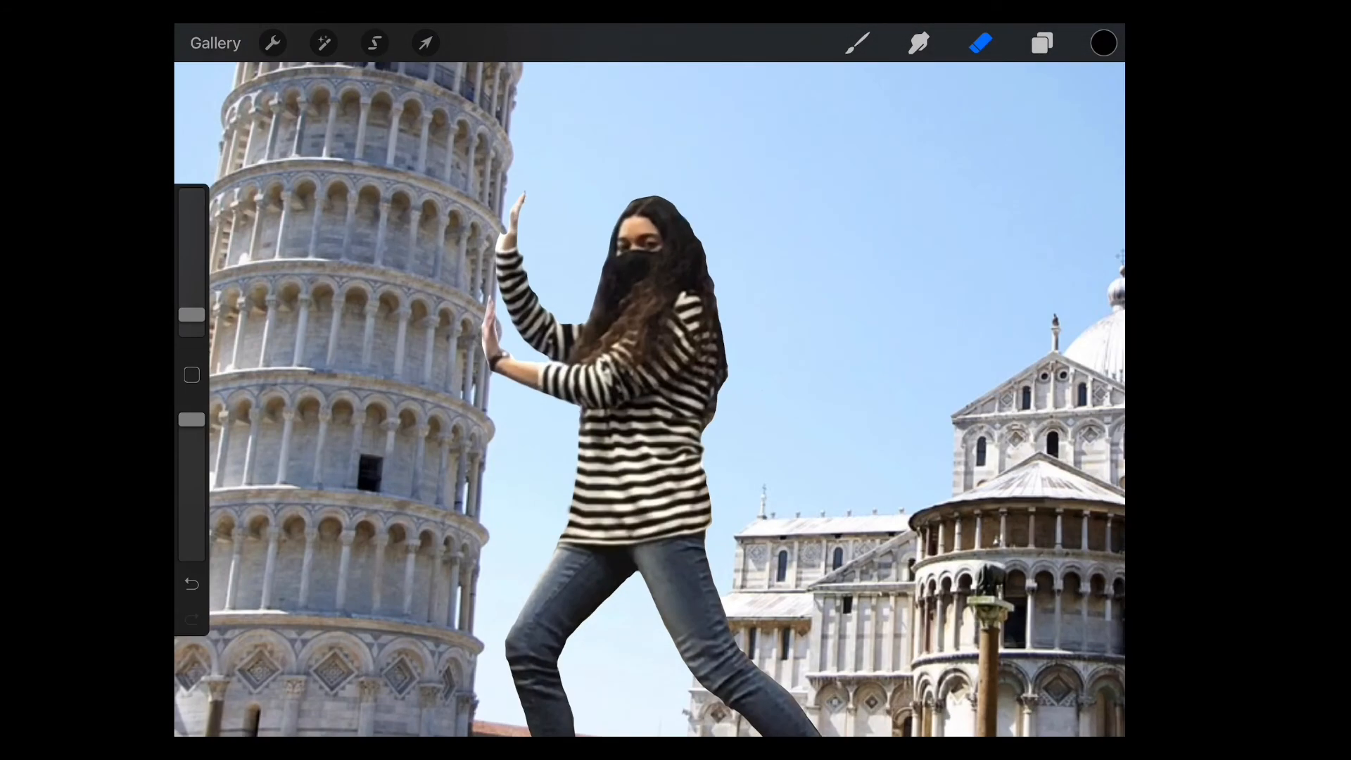